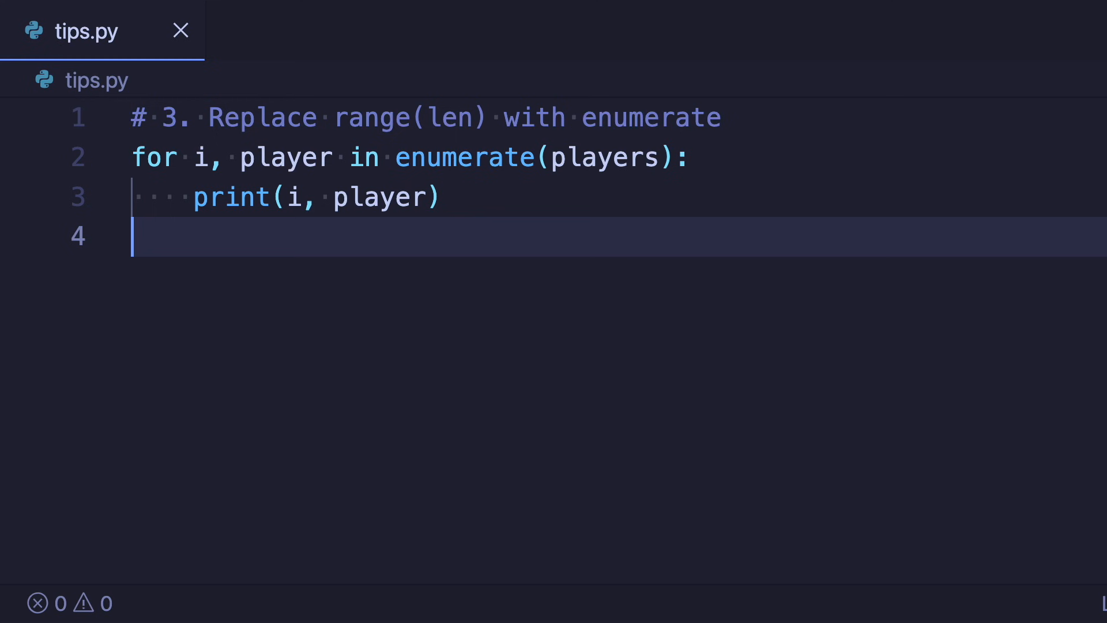
Add start=1 to the enumerate(players) call in tip 3.
{"action": "type", "text": ", start=1"}
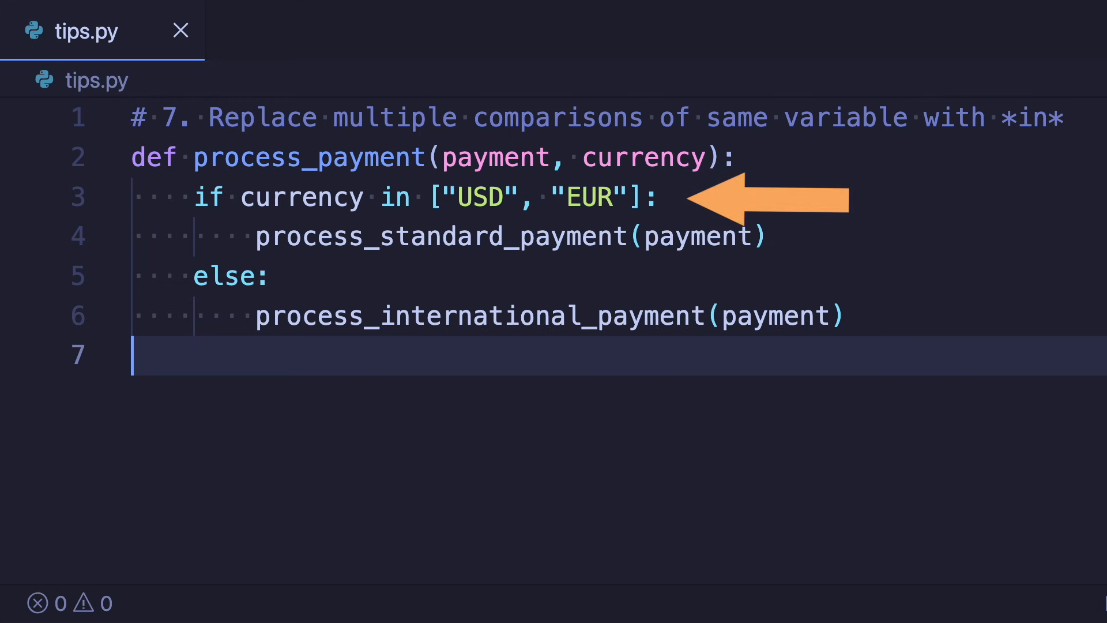
Change tip 7's currency check to a single membership test against ("USD", "EUR").
{"action": "type", "text": "(\"USD\", \"EUR\")"}
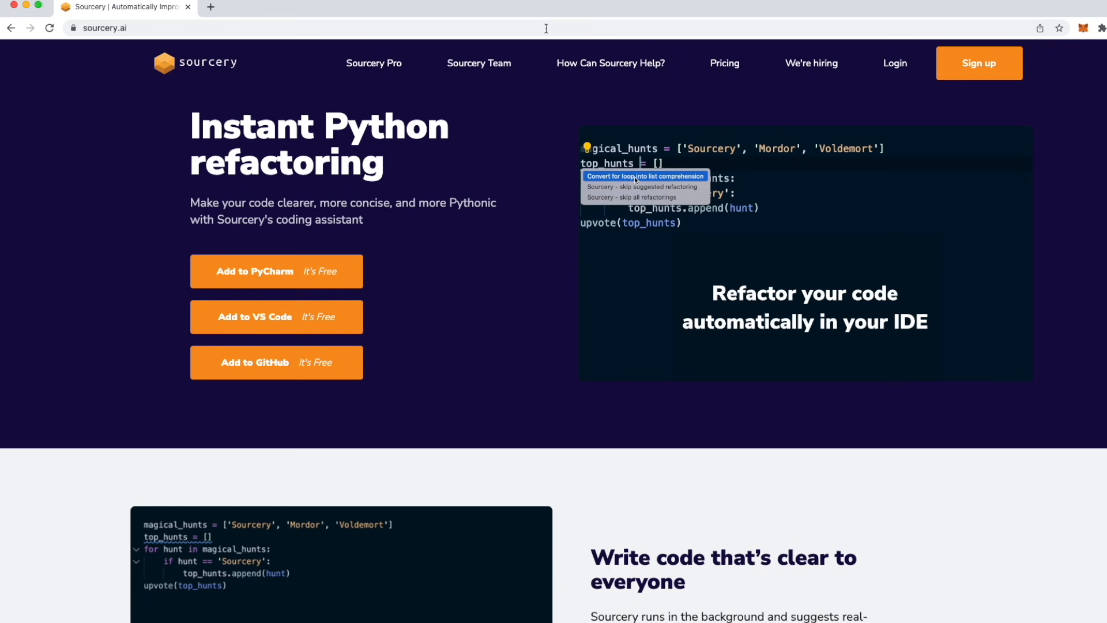
Open the sourcery.ai website in Chrome.
{"action": "left_click", "coordinate": [643, 176]}
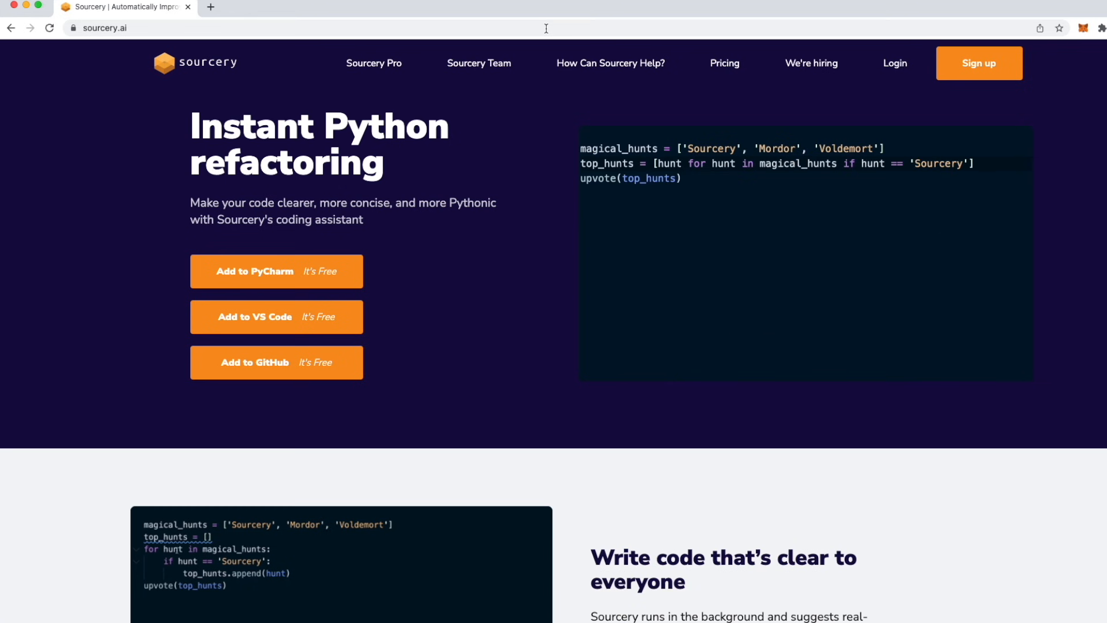